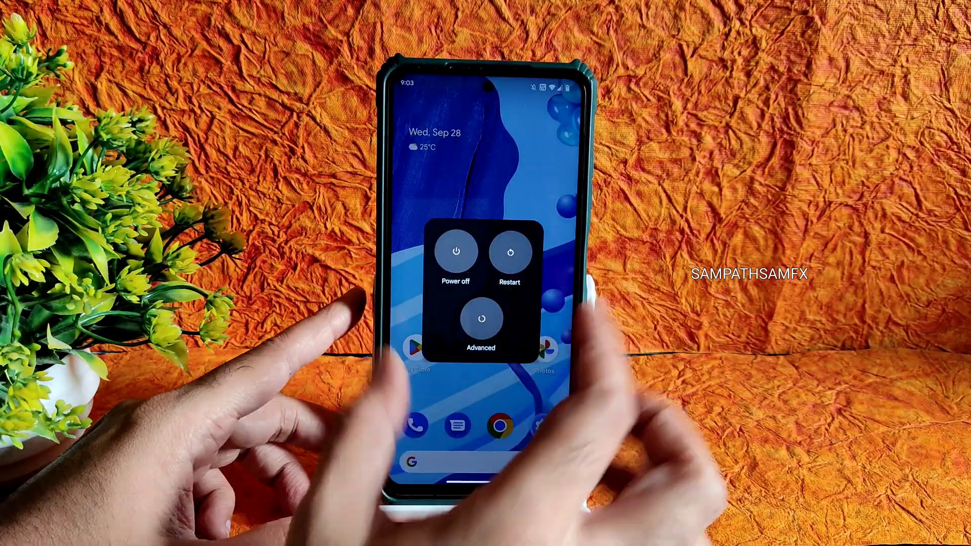
Use the power menu's Advanced option to reboot the phone into TWRP recovery
left_click(479, 320)
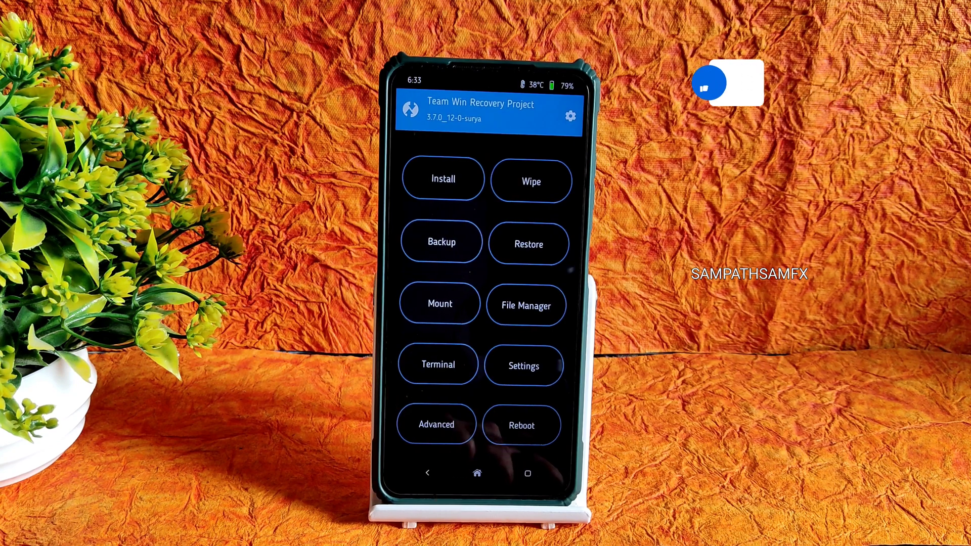
Advanced-wipe the Cache and Data partitions, then return to the TWRP main menu
left_click(531, 181)
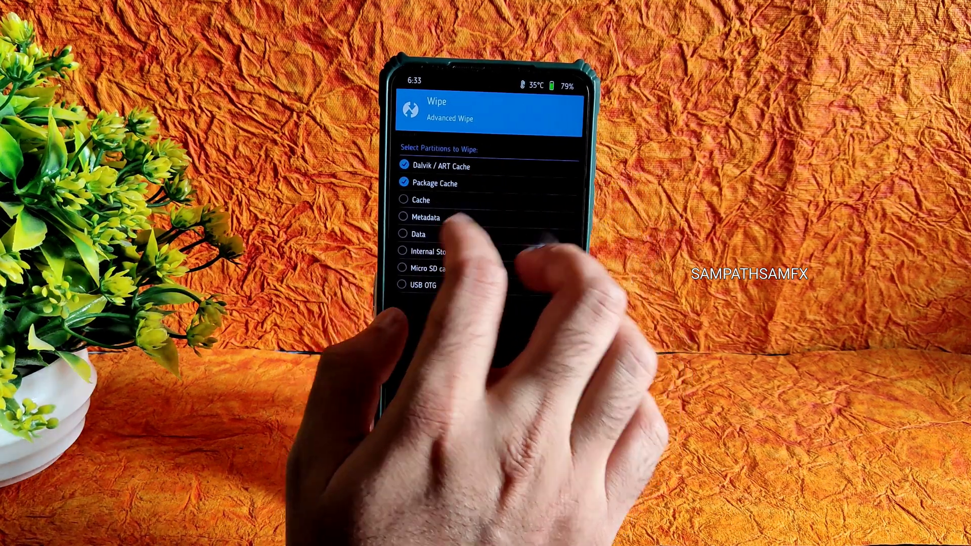
left_click(402, 200)
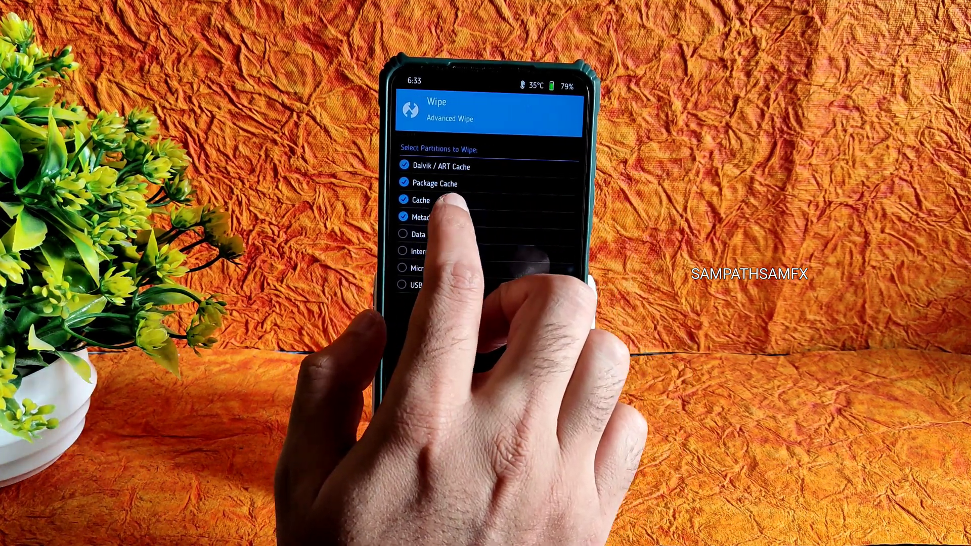
left_click(403, 234)
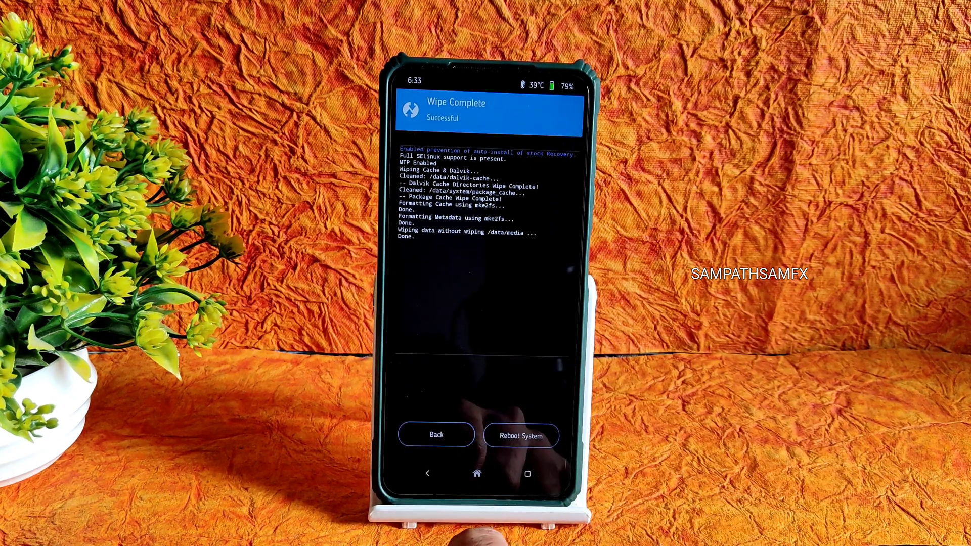
left_click(437, 434)
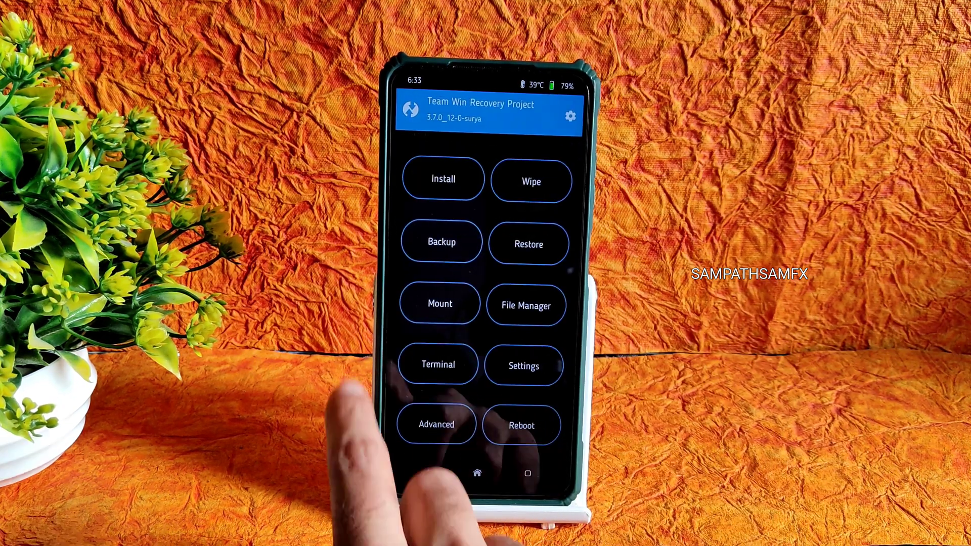
Flash a surya firmware zip from the SD card's Downloads/Firmware folder
left_click(442, 179)
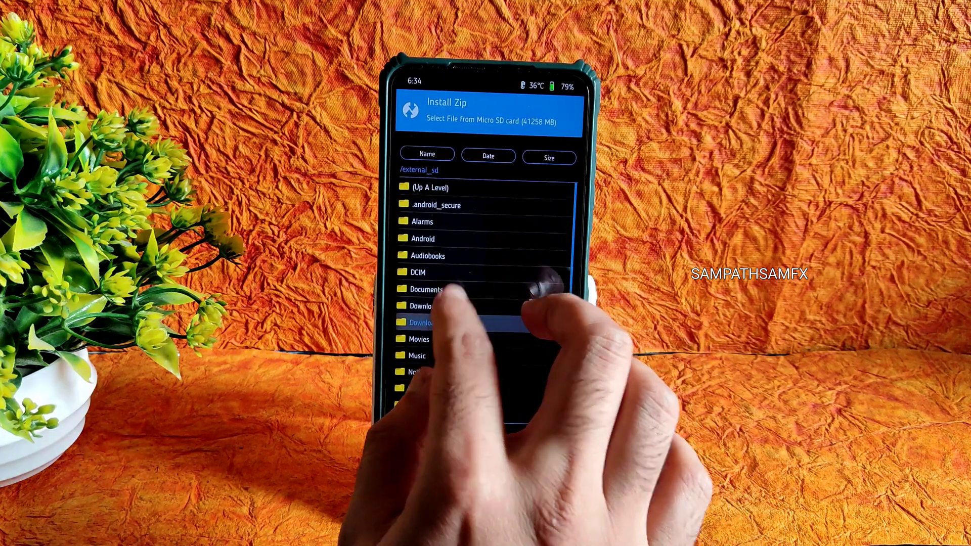
left_click(423, 322)
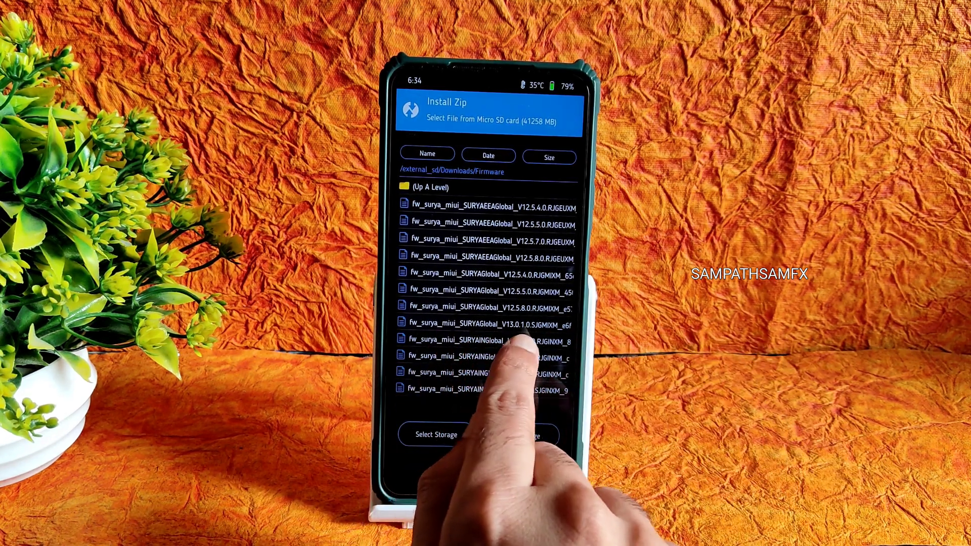
left_click(483, 323)
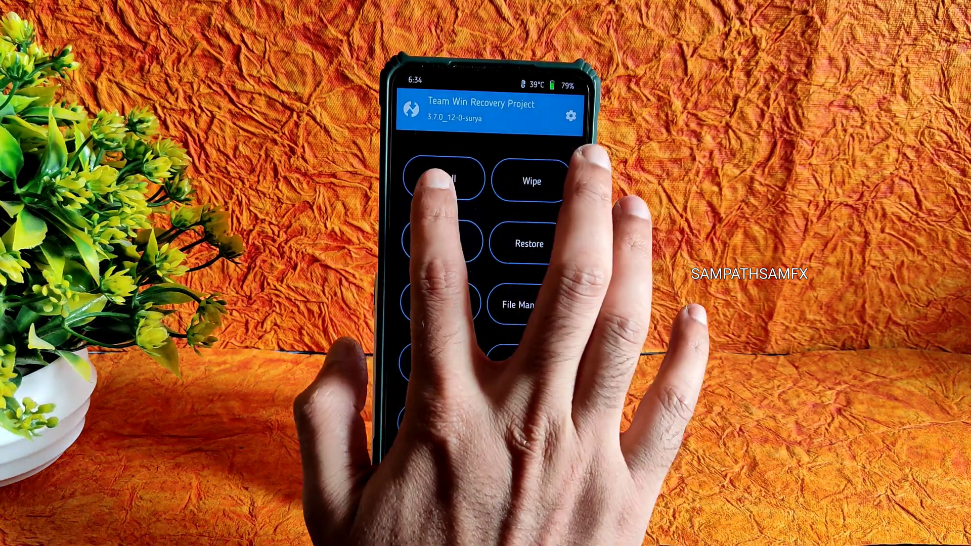
left_click(446, 181)
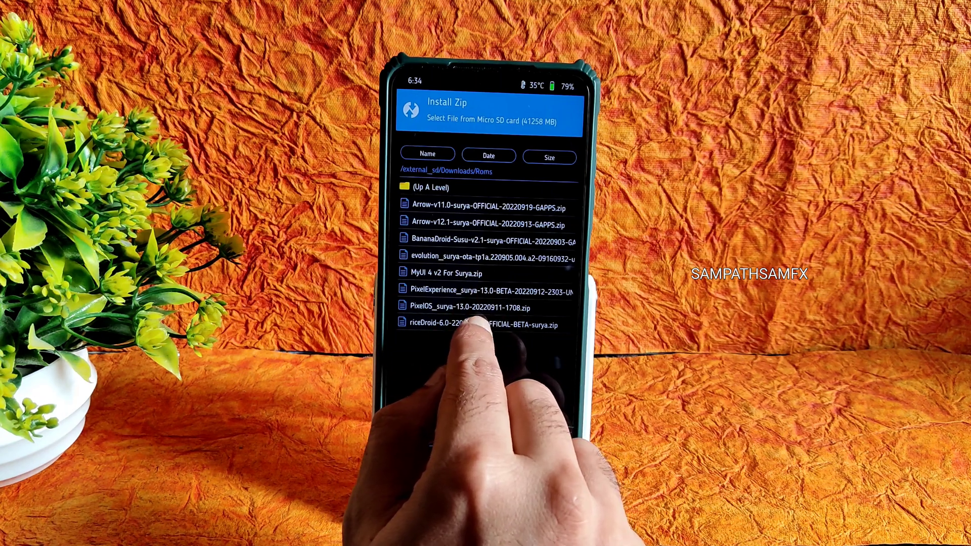
Flash riceDroid-6.0 OFFICIAL-BETA-surya.zip from Downloads/Roms
left_click(484, 323)
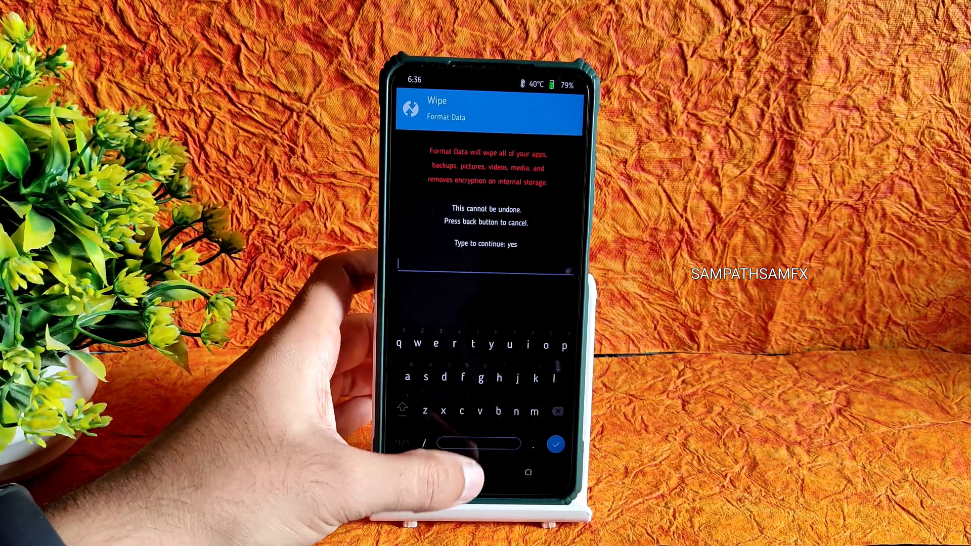
Format Data by entering 'yes', then bring up the Reboot target menu
type("yes")
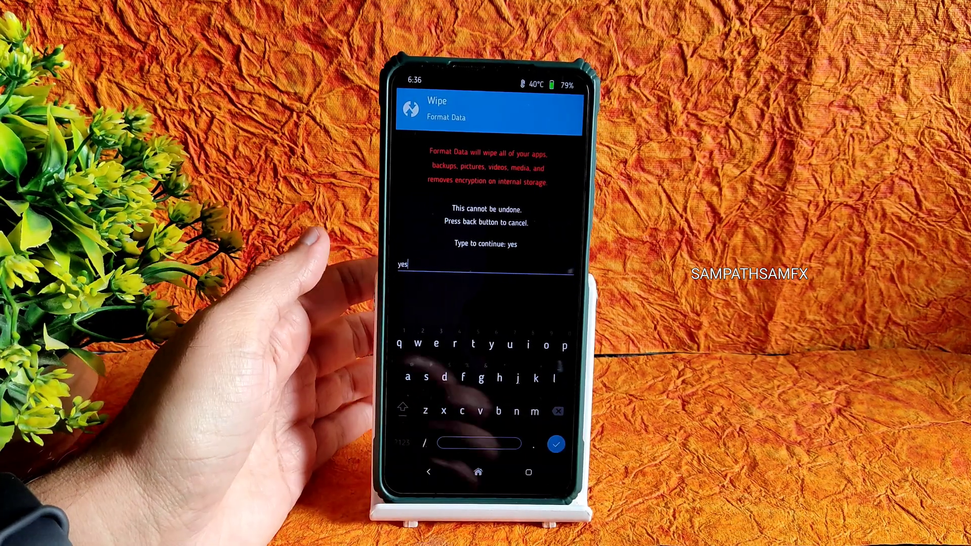
left_click(556, 444)
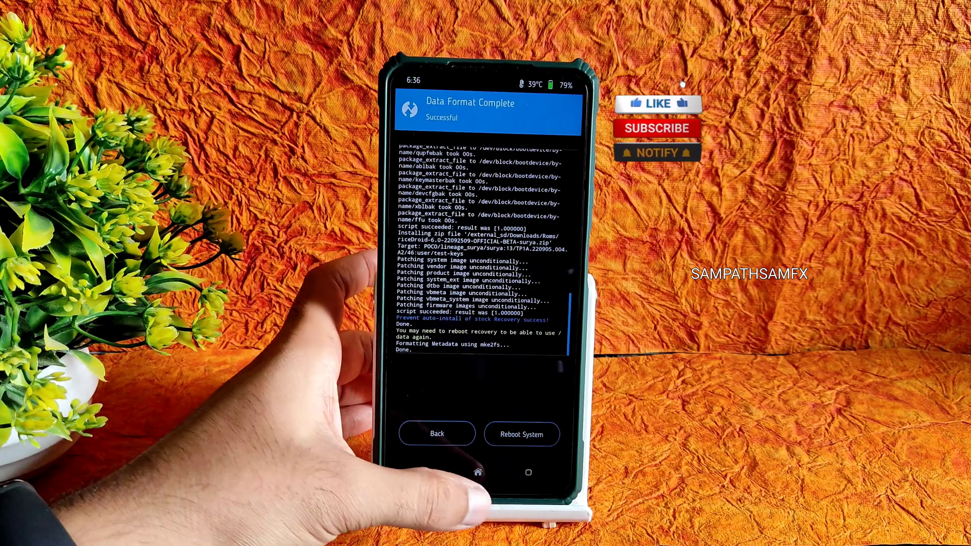
left_click(522, 434)
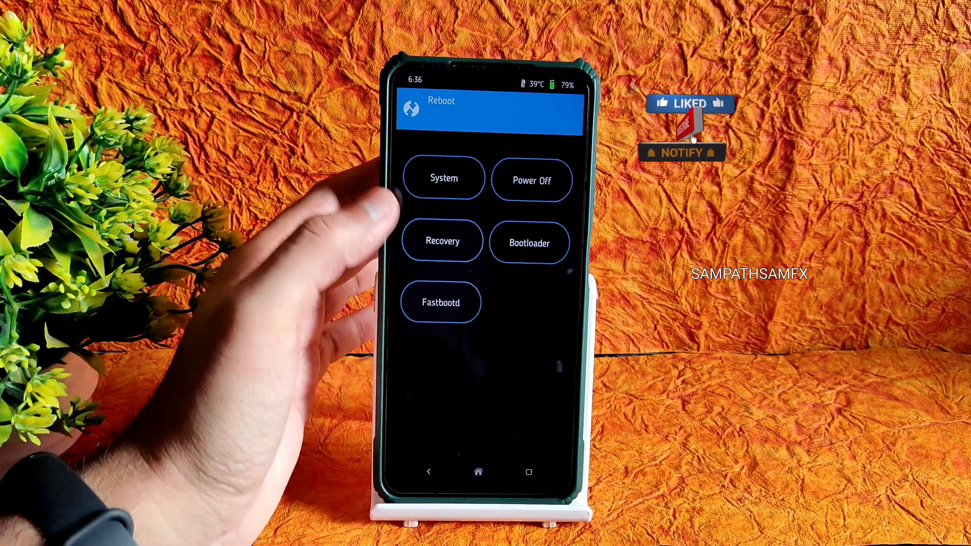